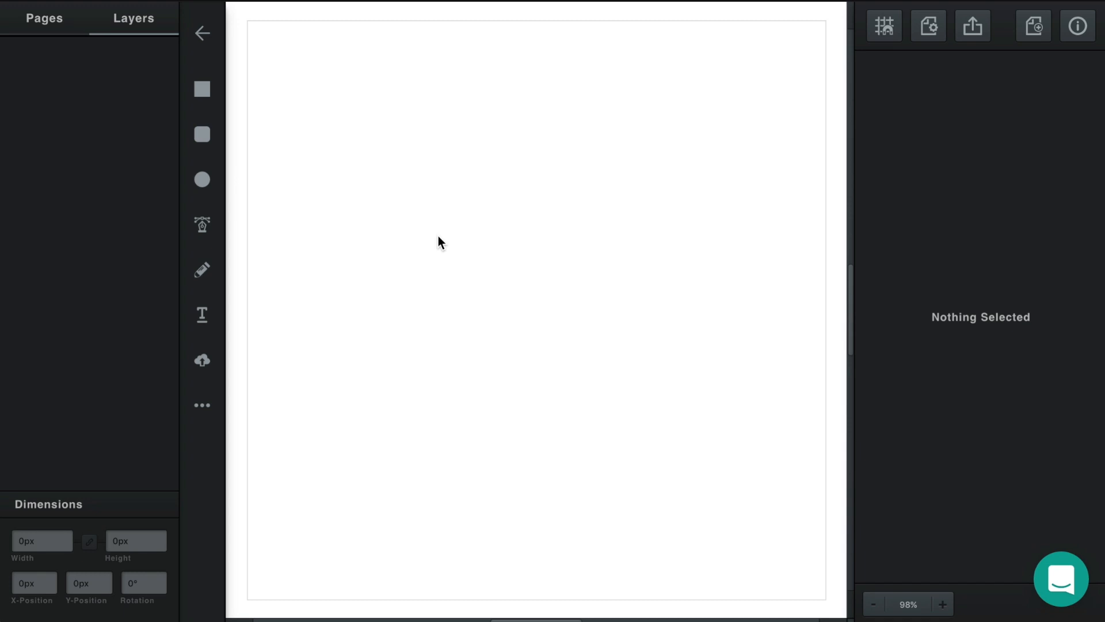
mouse_move(287, 114)
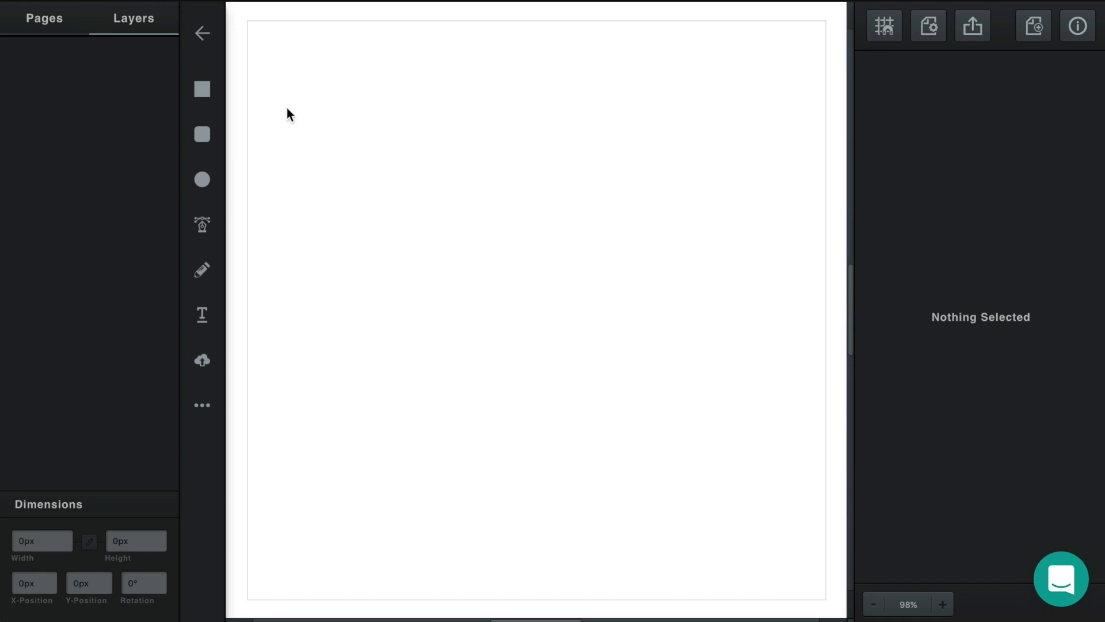
mouse_move(200, 92)
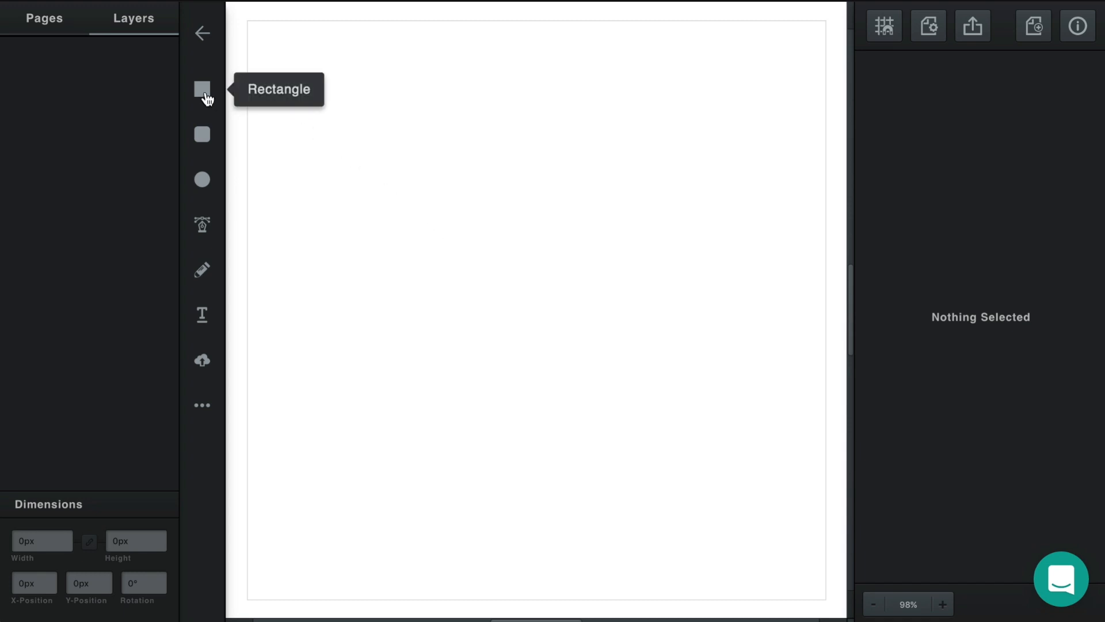
mouse_move(201, 178)
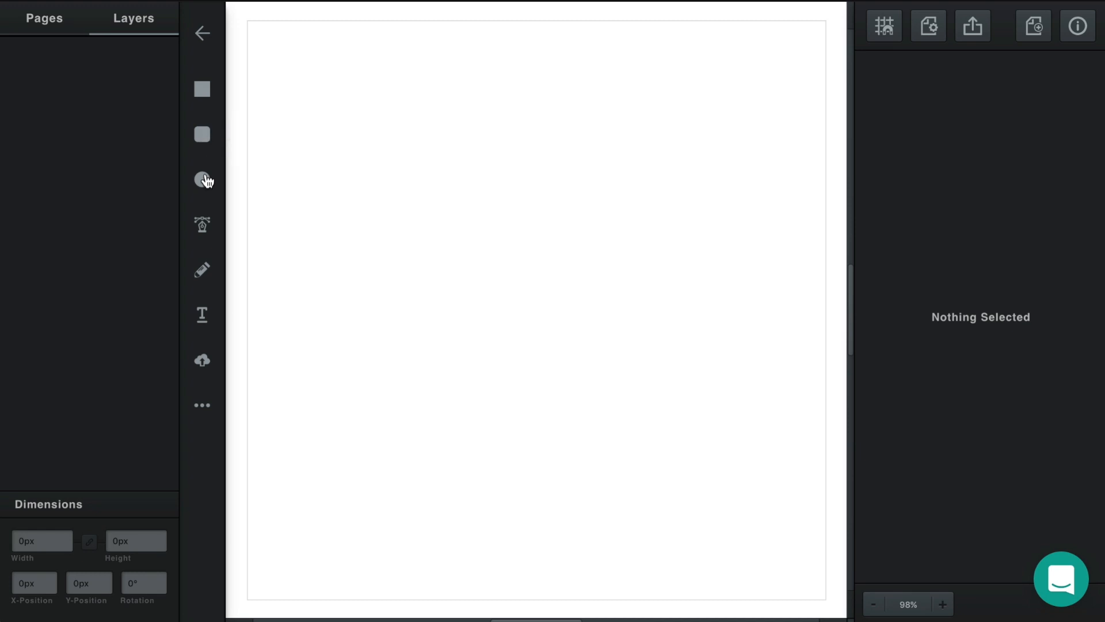
mouse_move(202, 178)
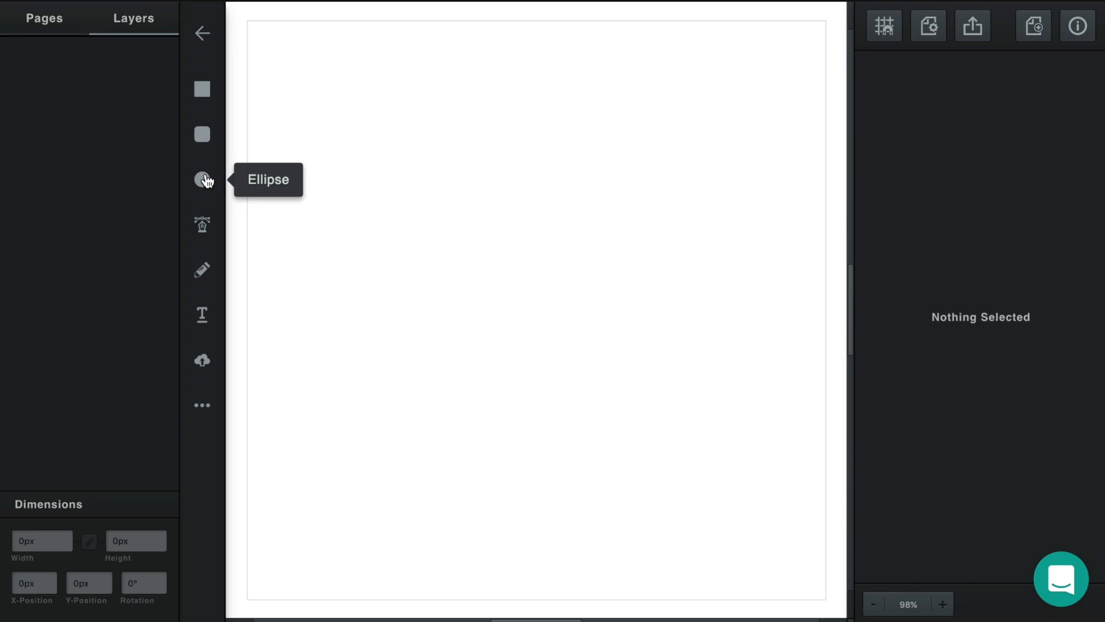
mouse_move(203, 229)
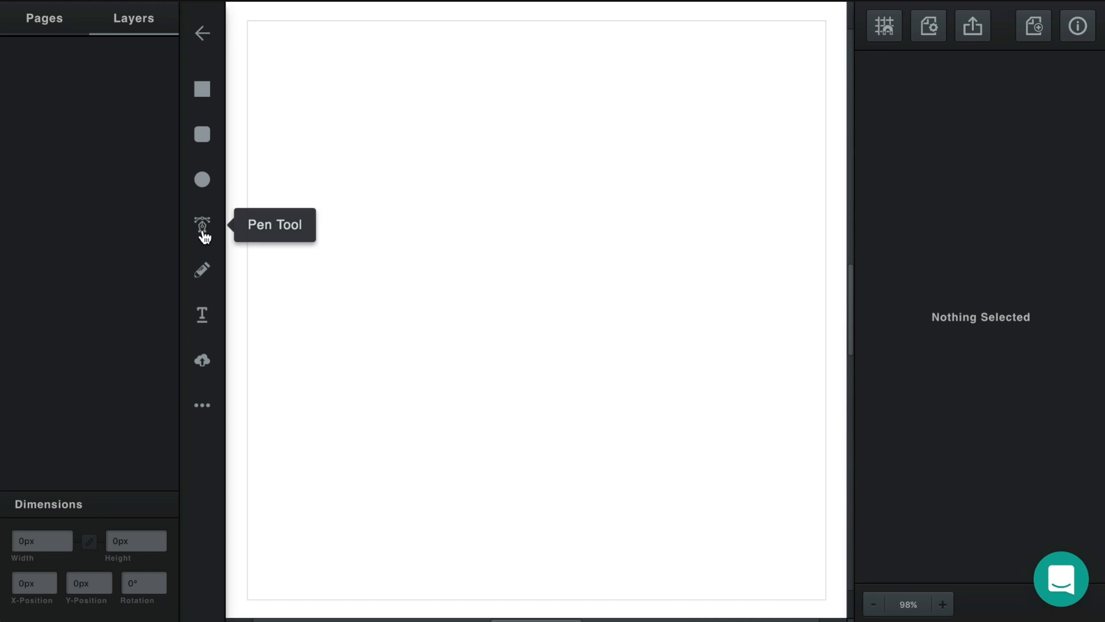
mouse_move(205, 245)
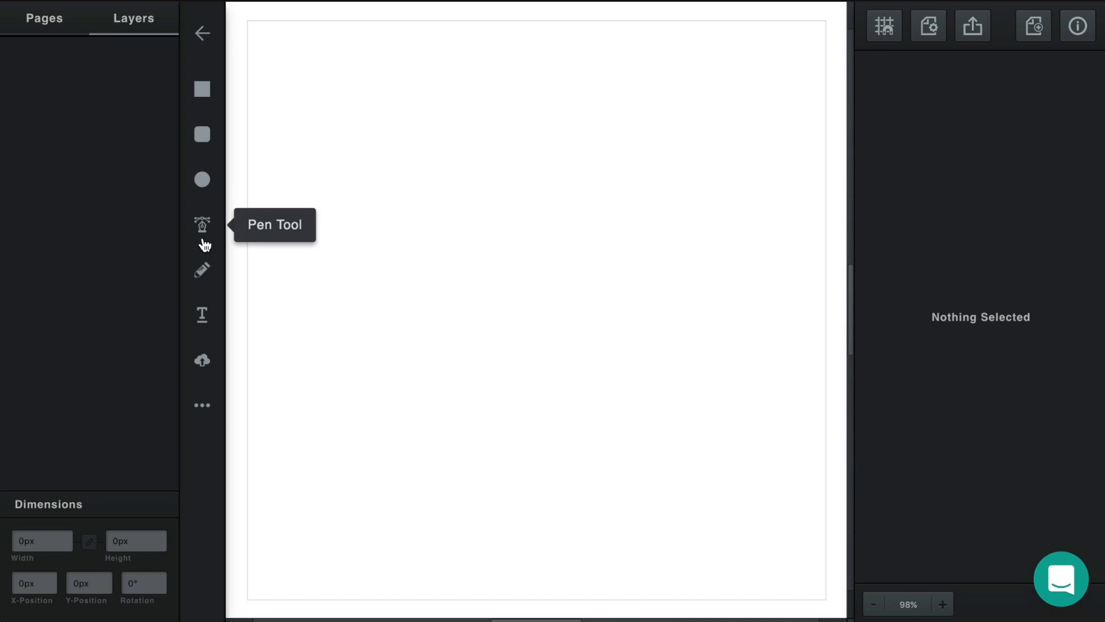
mouse_move(202, 271)
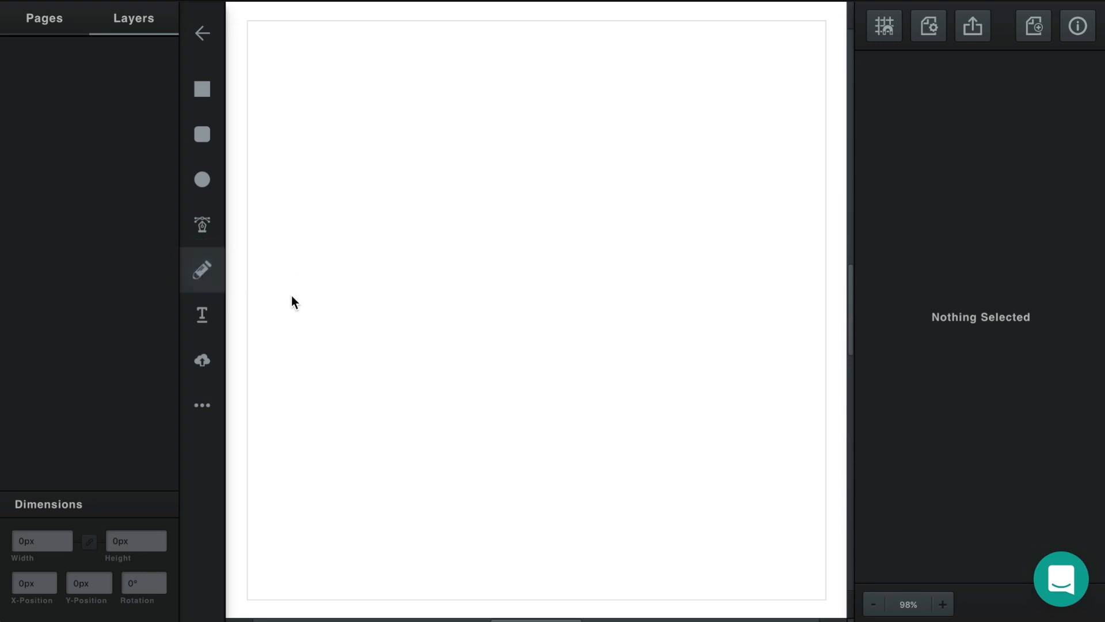
Draw a wavy purple freehand stroke with the Pencil, looping downward, and finish it.
left_click_drag(288, 289, 497, 331)
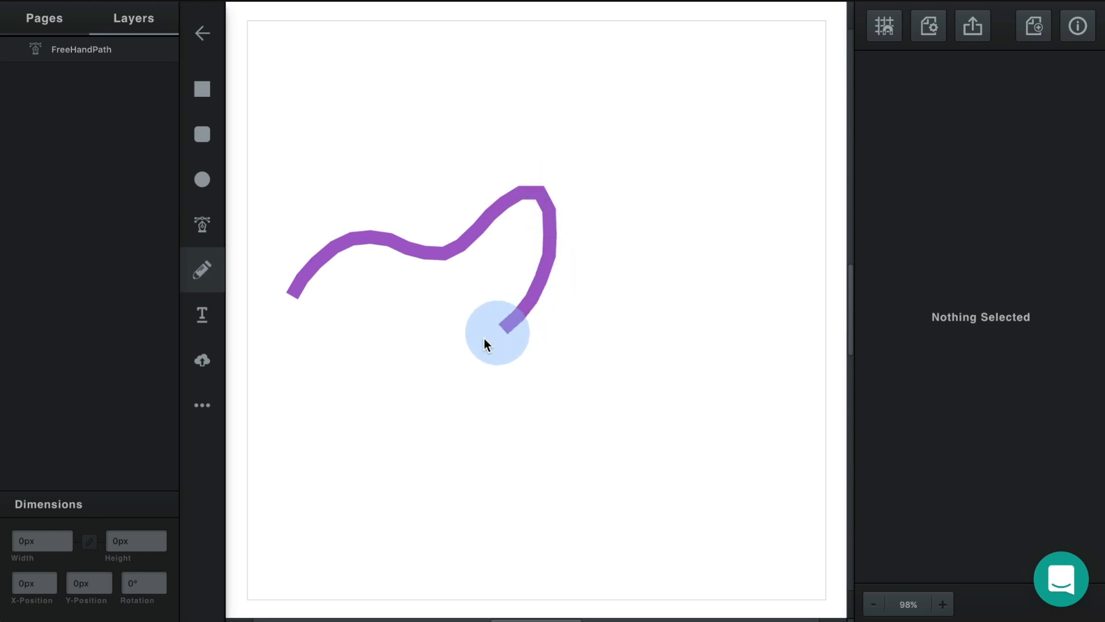
left_click_drag(497, 333, 529, 451)
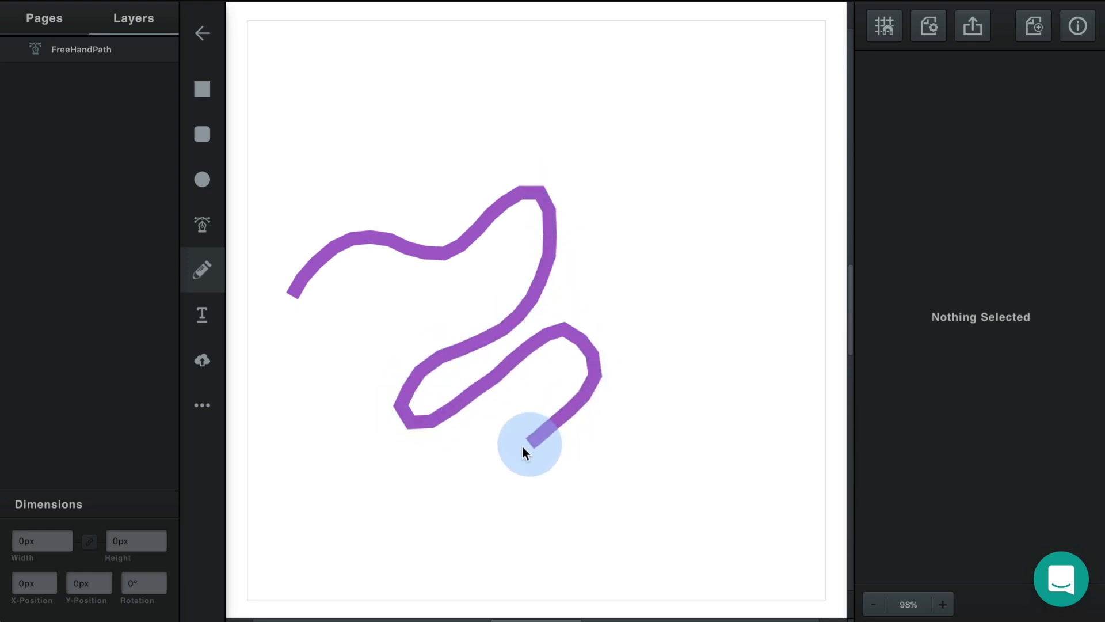
left_click(529, 449)
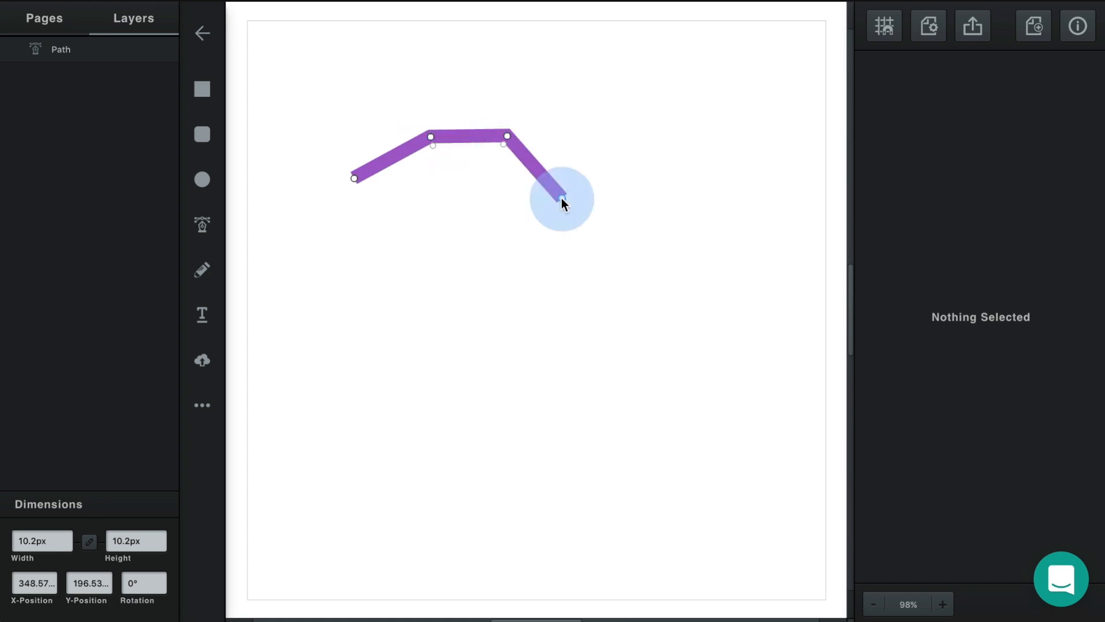
Continue the Pen path with a straight point then curved points along the right and lower left.
left_click_drag(560, 198, 605, 328)
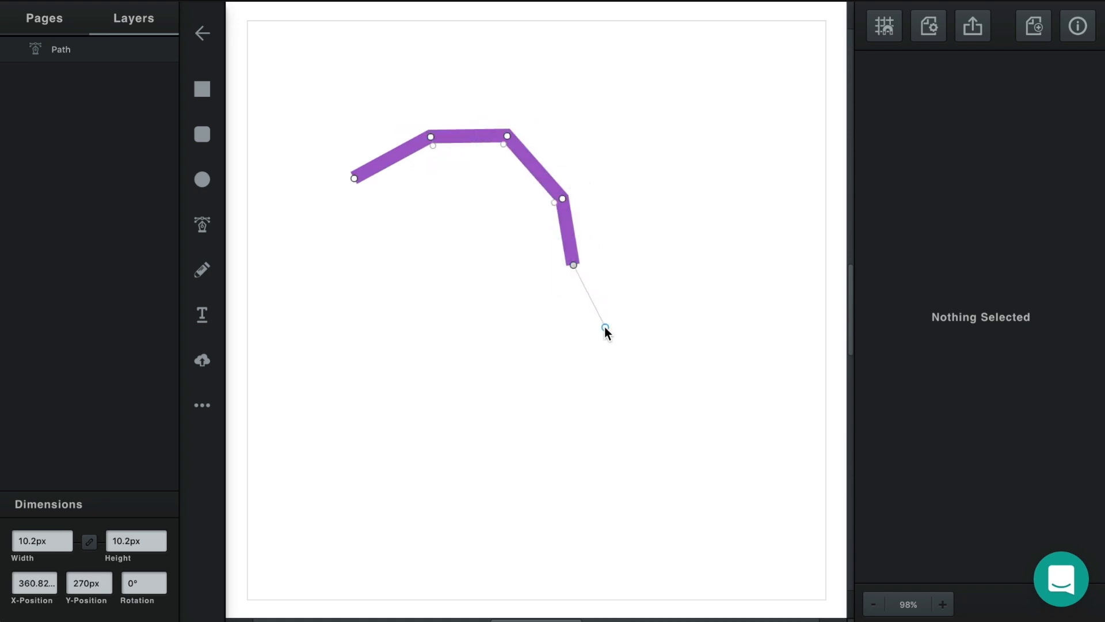
left_click_drag(604, 327, 476, 369)
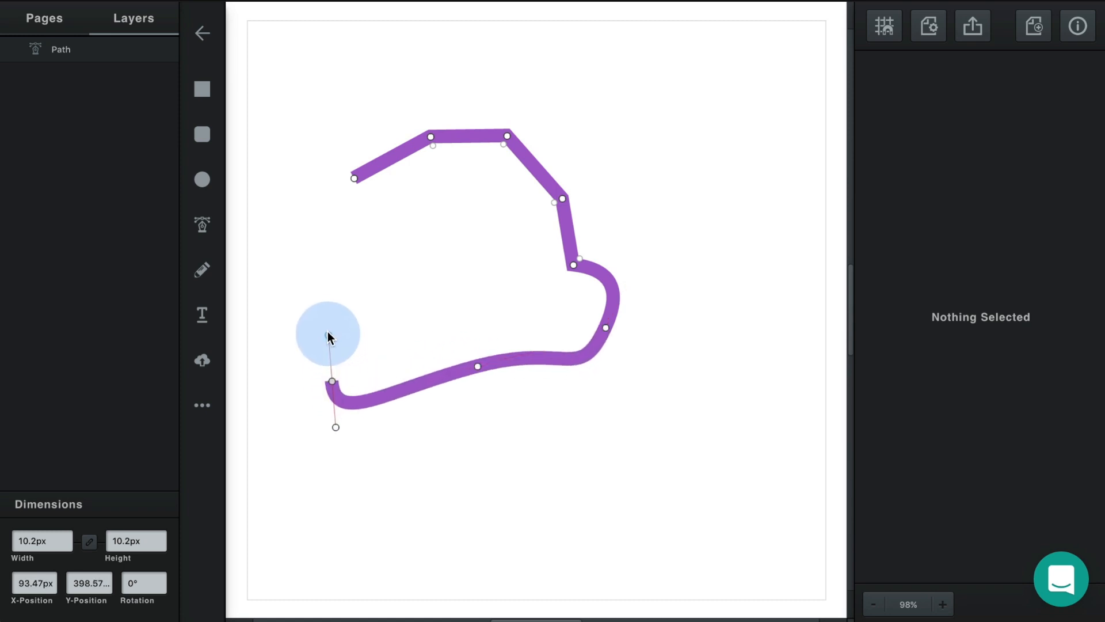
left_click_drag(331, 381, 322, 272)
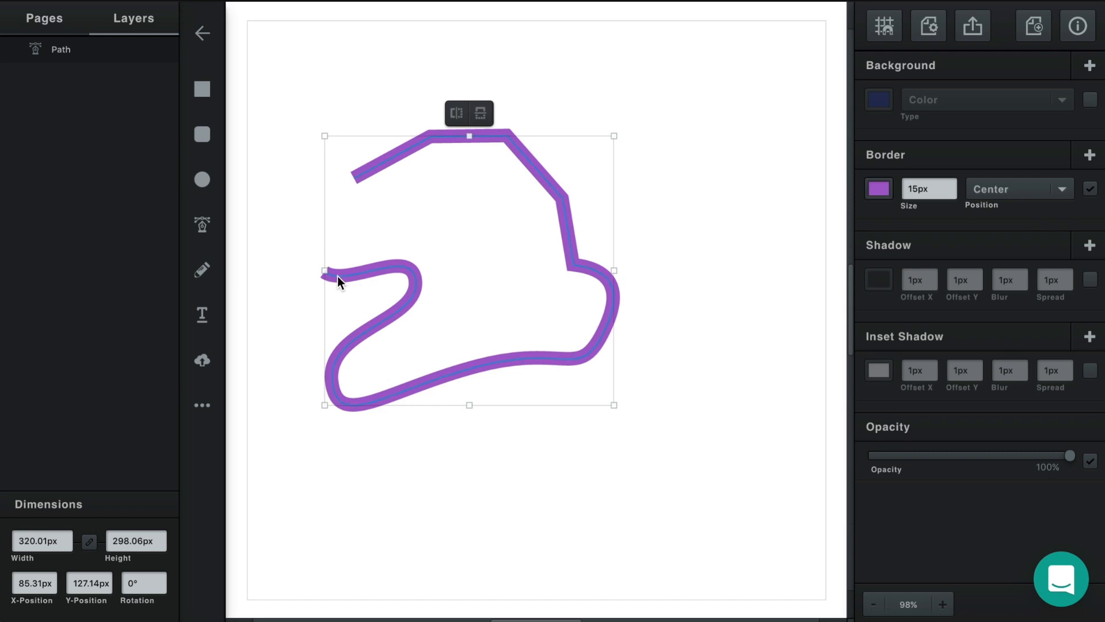
mouse_move(336, 274)
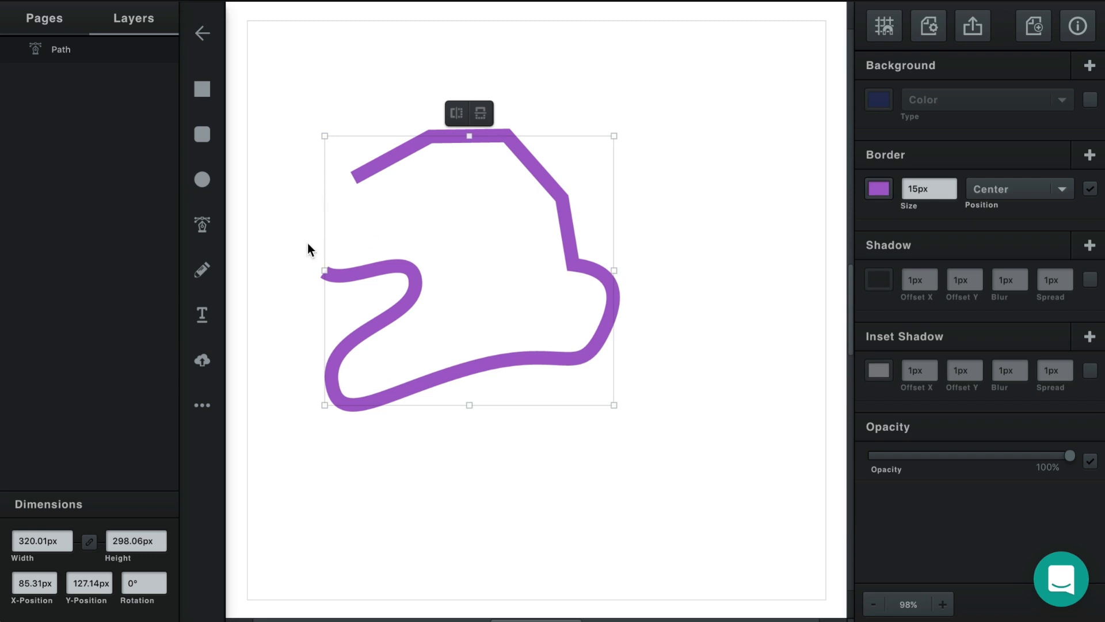
mouse_move(392, 245)
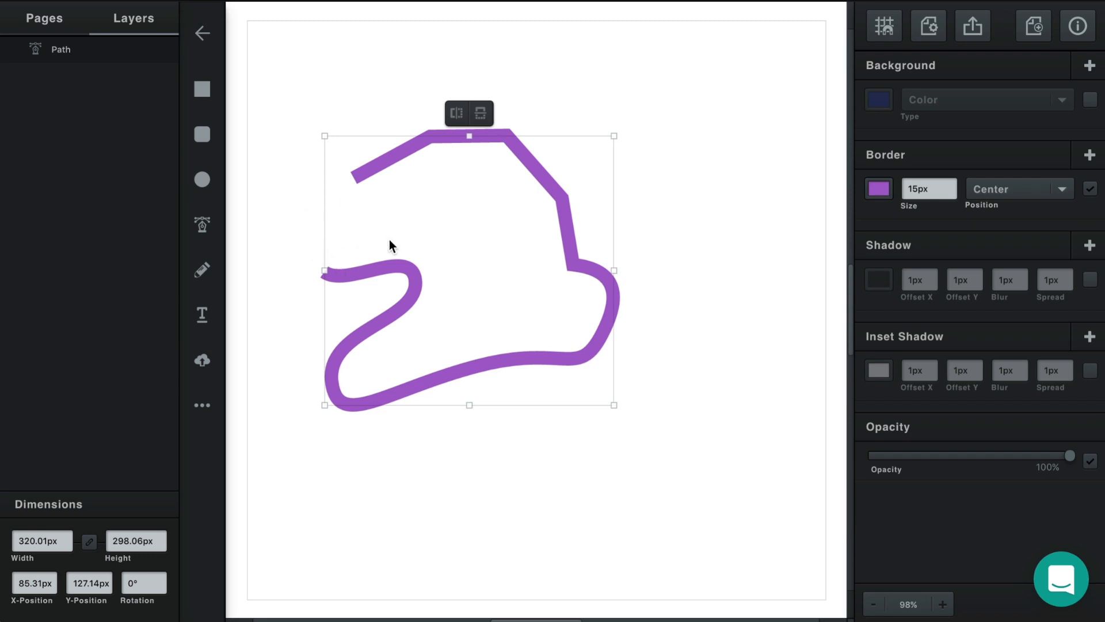
mouse_move(388, 245)
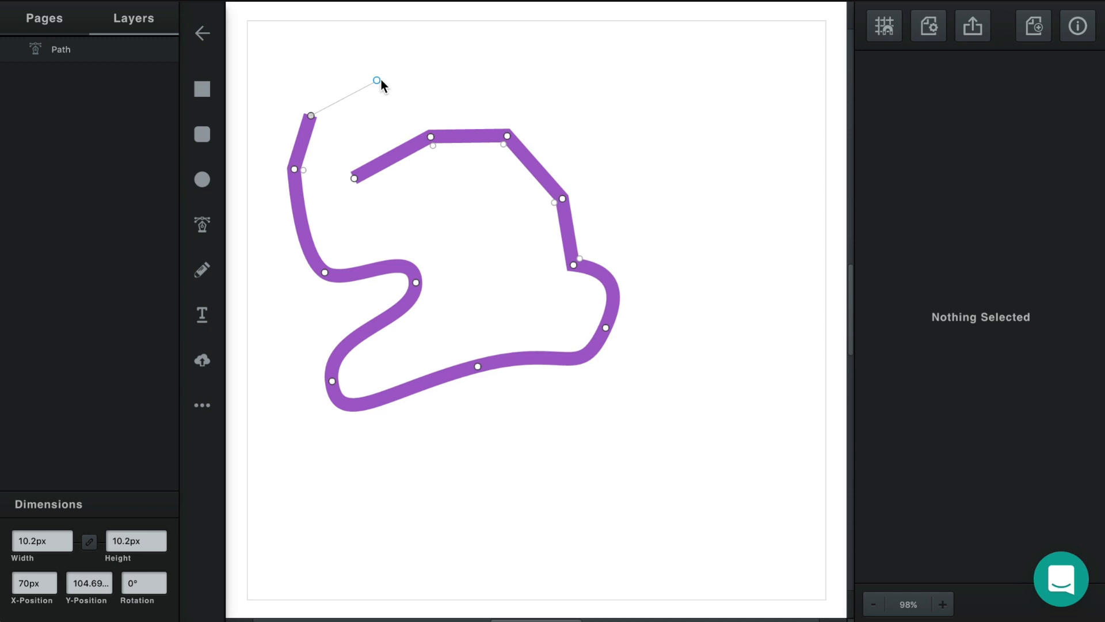
Add a curved point up the left side and close the path at its starting point.
left_click_drag(375, 79, 462, 71)
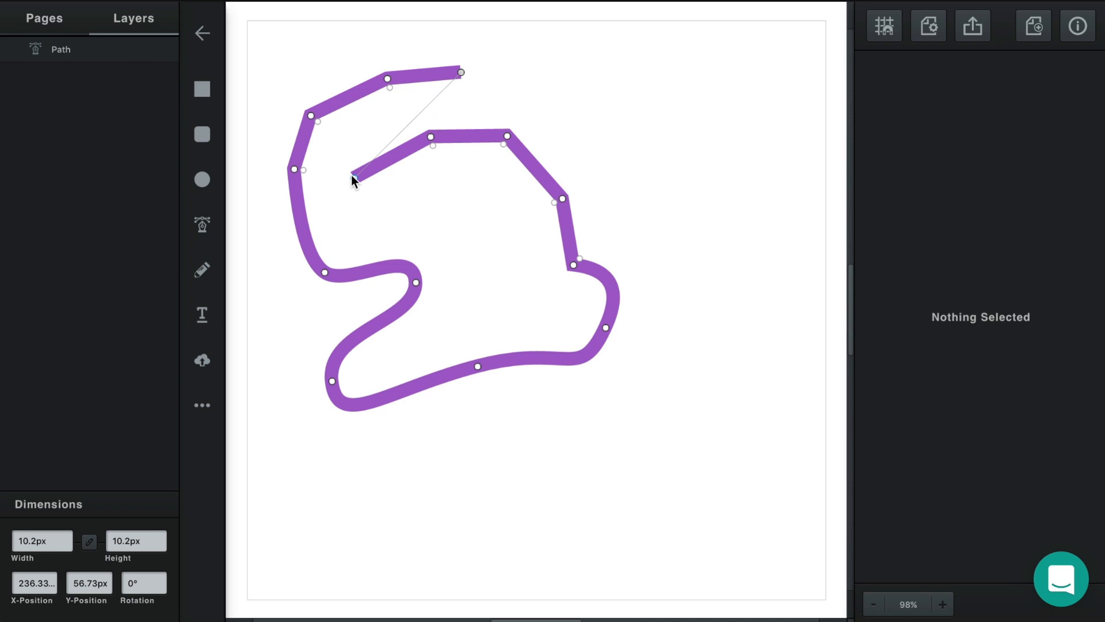
left_click(487, 241)
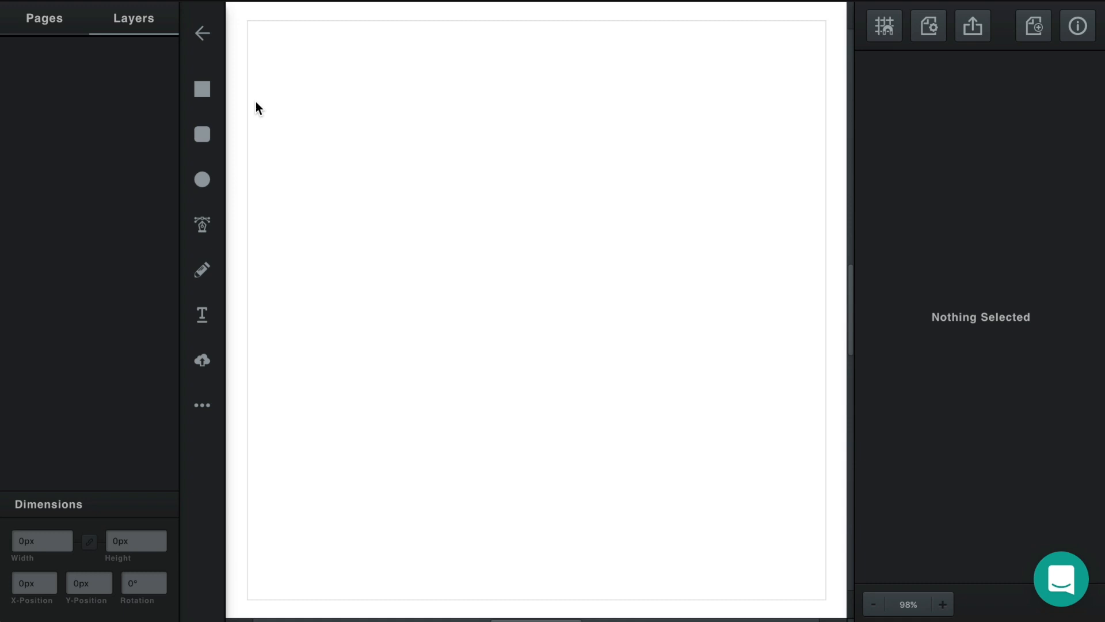
Draw a blue rectangle across the canvas middle and select it.
left_click_drag(301, 109, 576, 383)
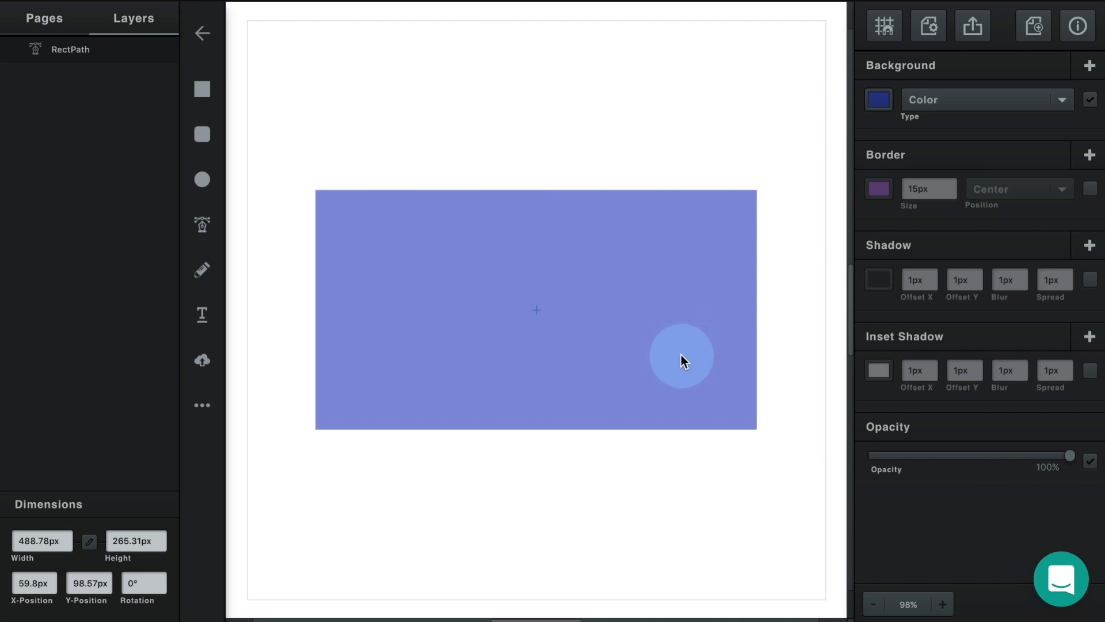
left_click(681, 355)
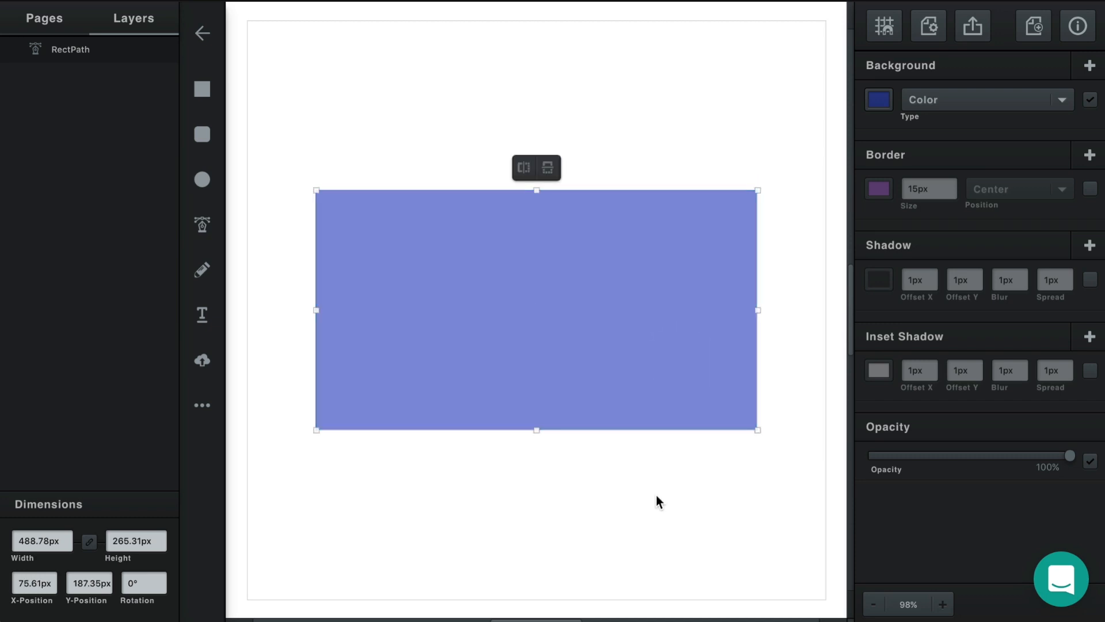
mouse_move(624, 396)
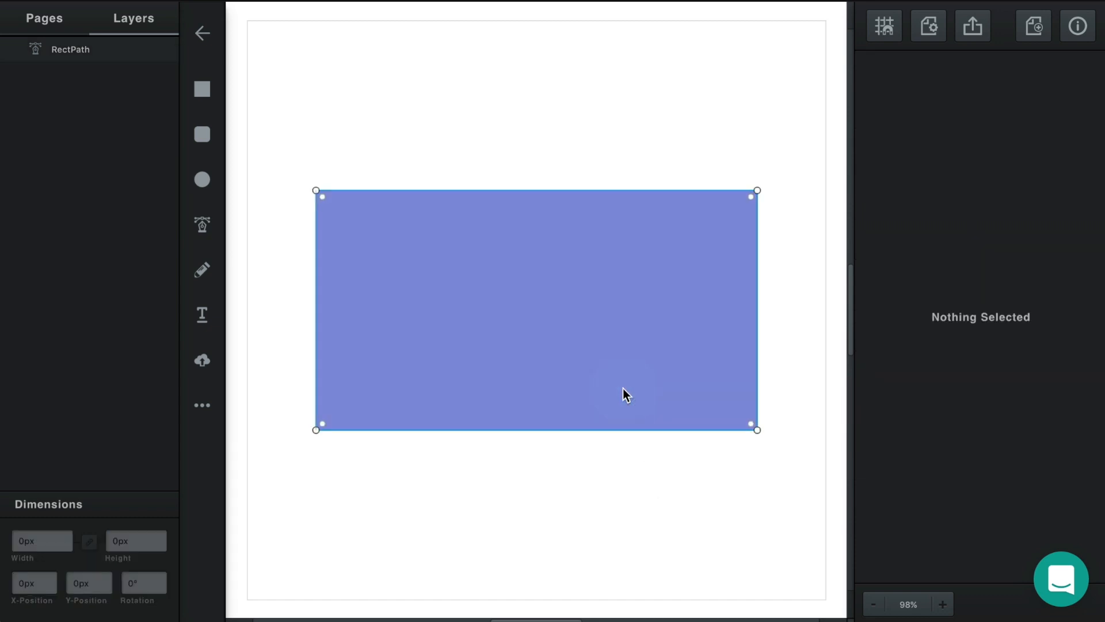
mouse_move(403, 232)
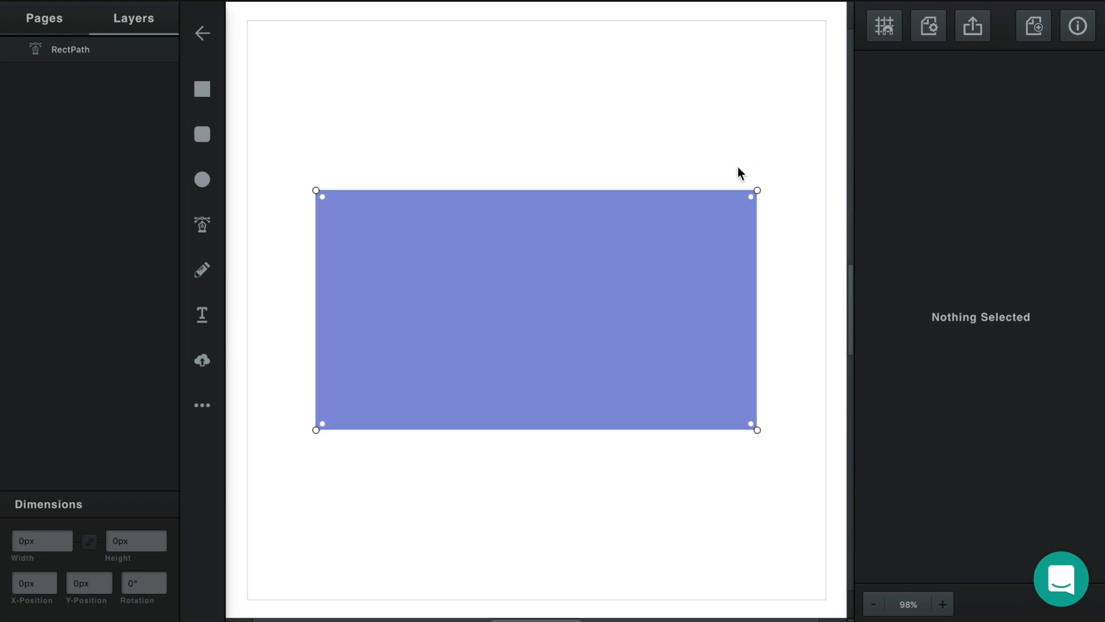
Drag the rectangle's top-left and top-right points into an uneven quadrilateral and finish editing.
left_click_drag(316, 191, 437, 126)
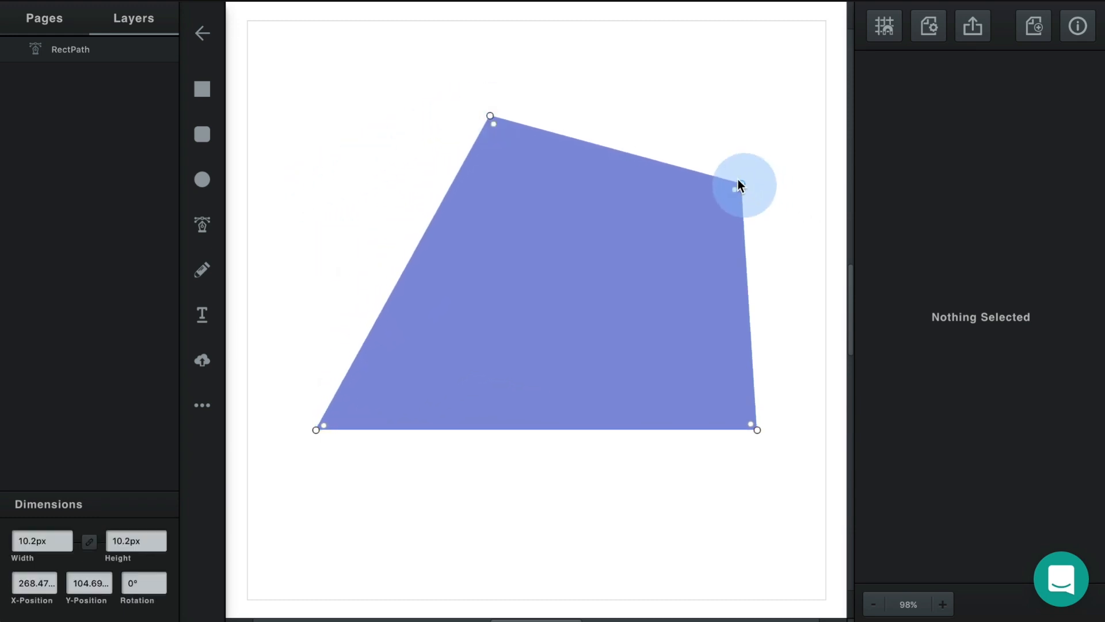
left_click_drag(738, 184, 708, 145)
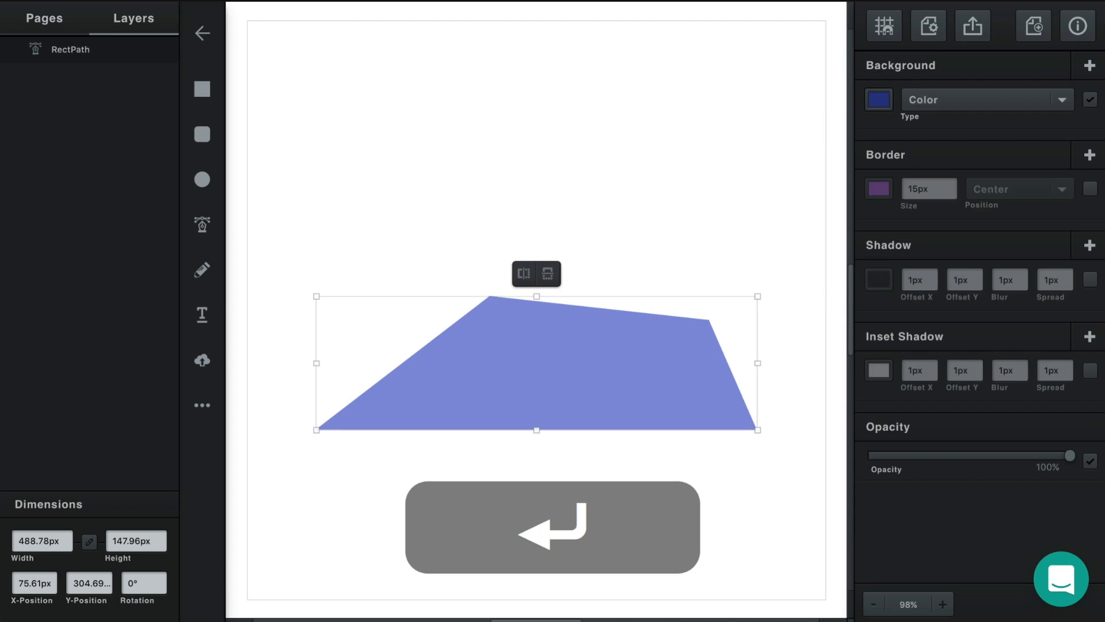
left_click(692, 203)
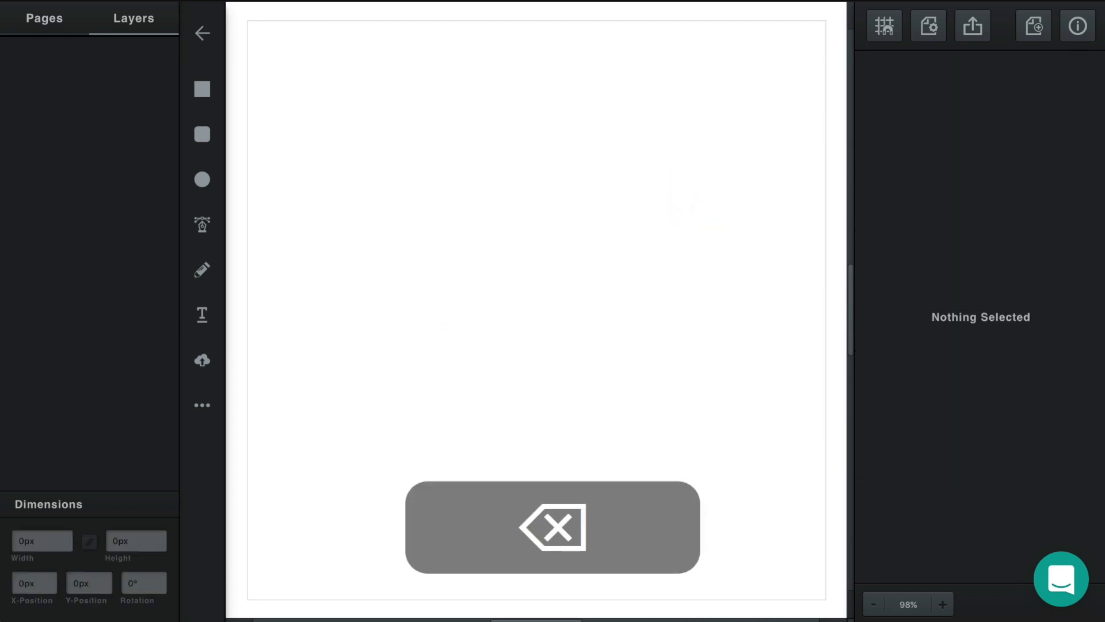
mouse_move(477, 316)
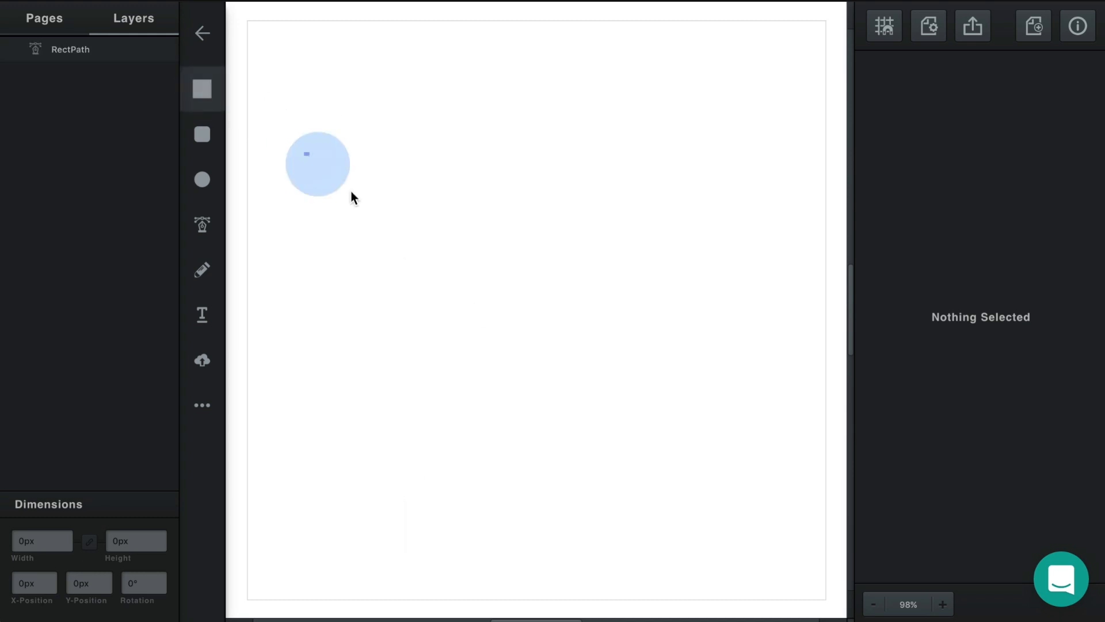
Draw a new rectangle path and pull its top-right corner inward.
left_click_drag(305, 153, 664, 425)
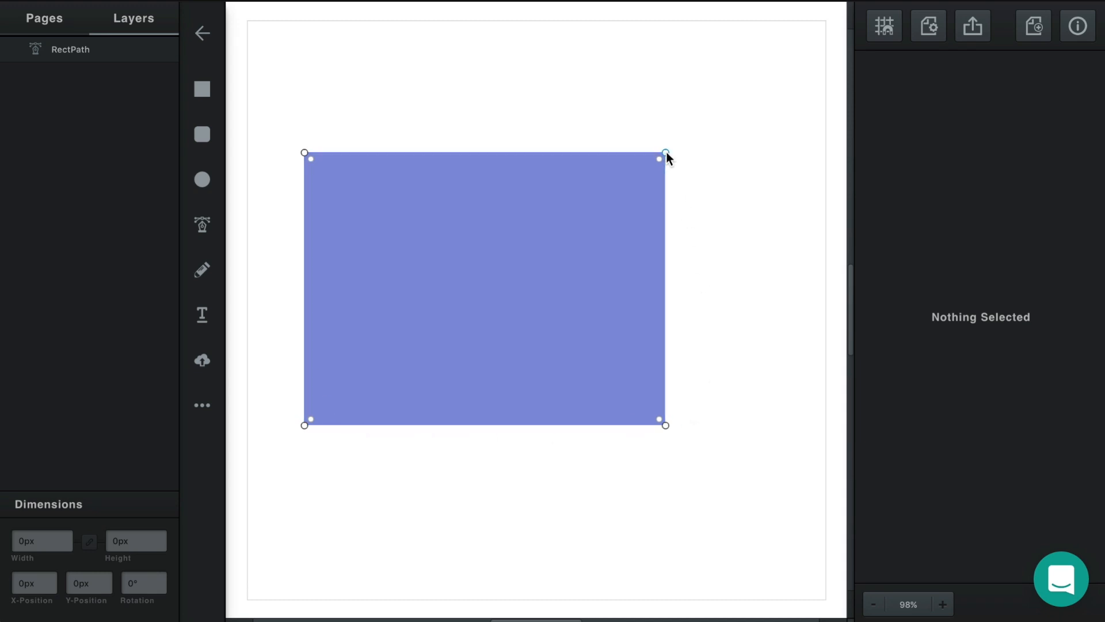
left_click_drag(663, 153, 610, 195)
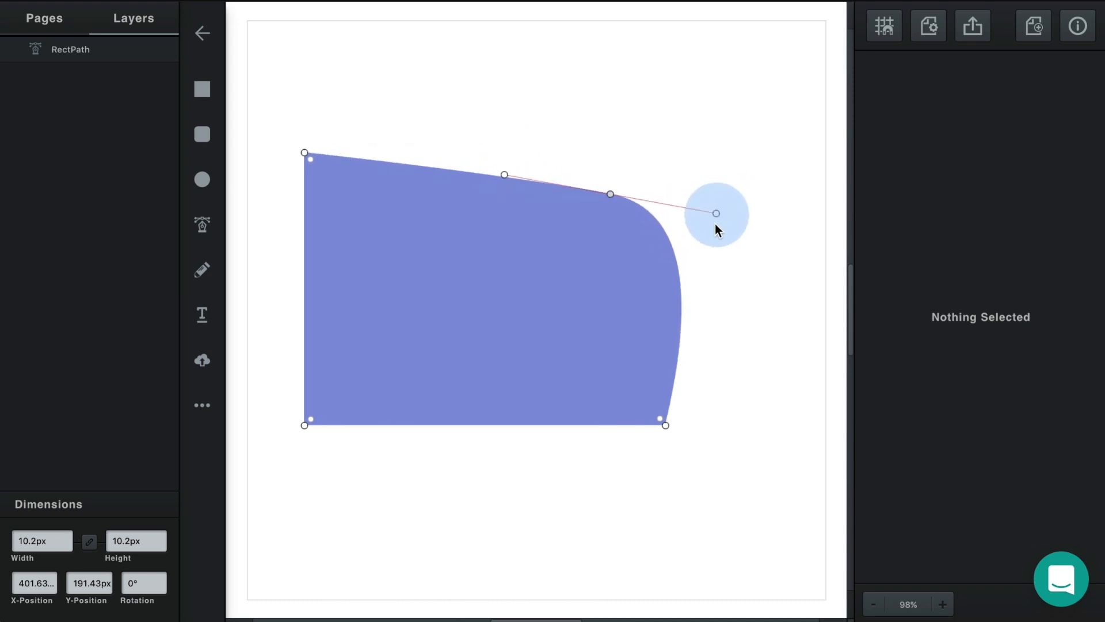
Adjust the top-right point's bezier handle until the top and right edges bow outward smoothly.
left_click_drag(715, 213, 699, 279)
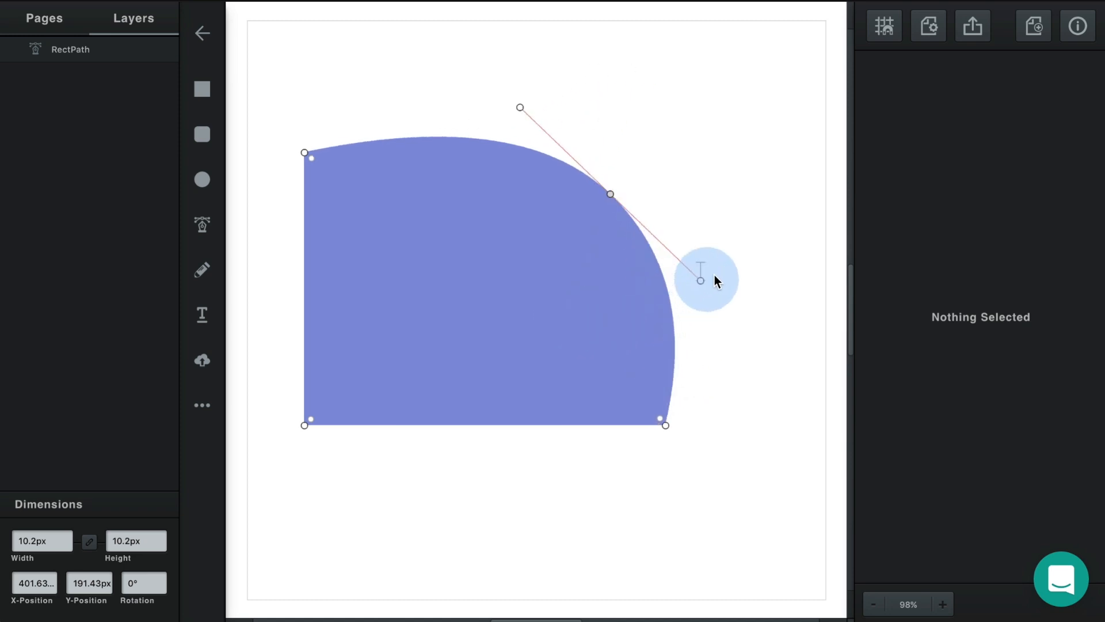
left_click_drag(699, 280, 647, 209)
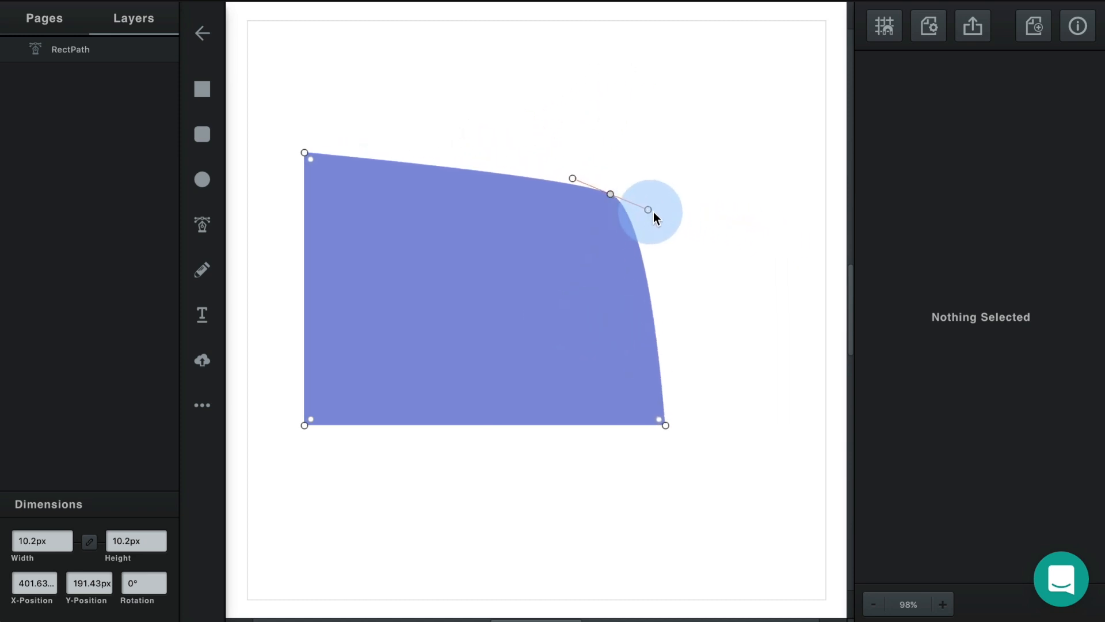
left_click_drag(647, 209, 704, 232)
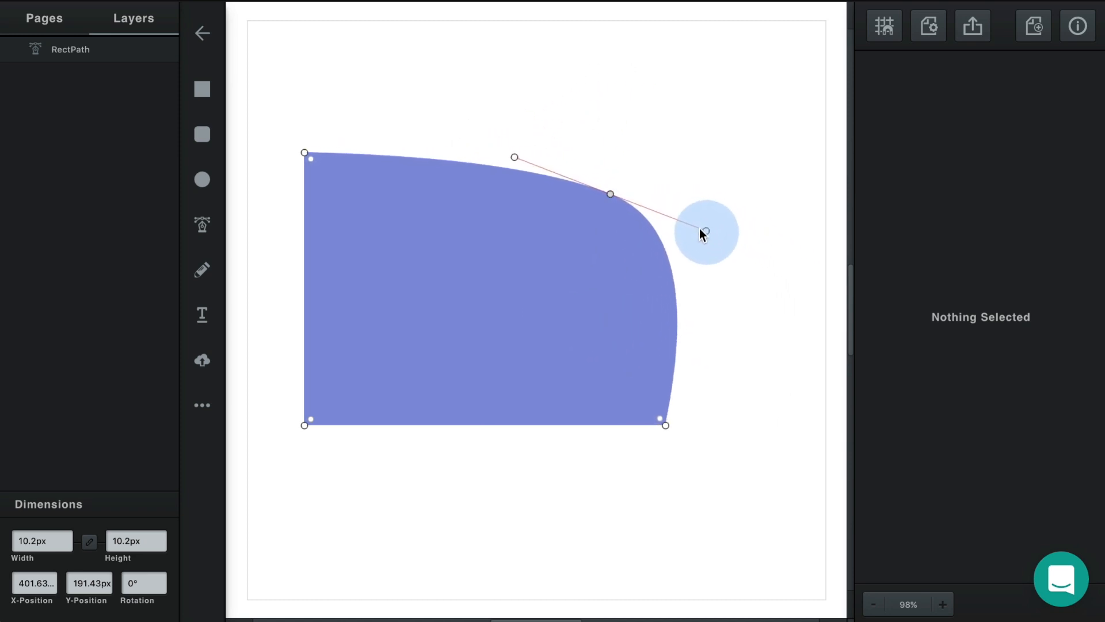
left_click_drag(702, 234, 755, 199)
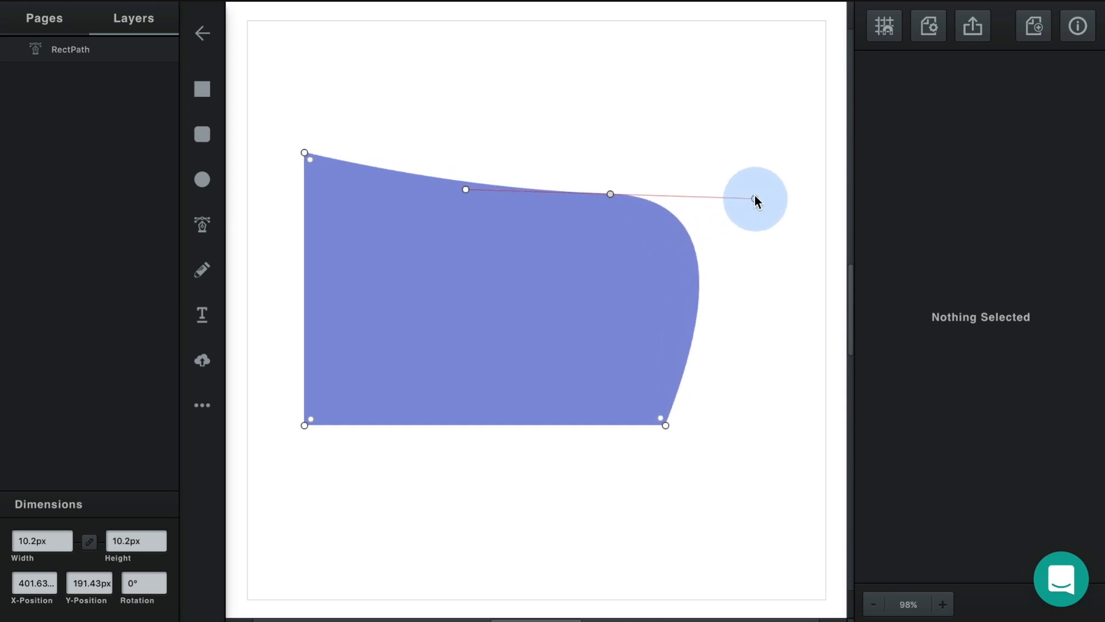
left_click_drag(755, 199, 739, 153)
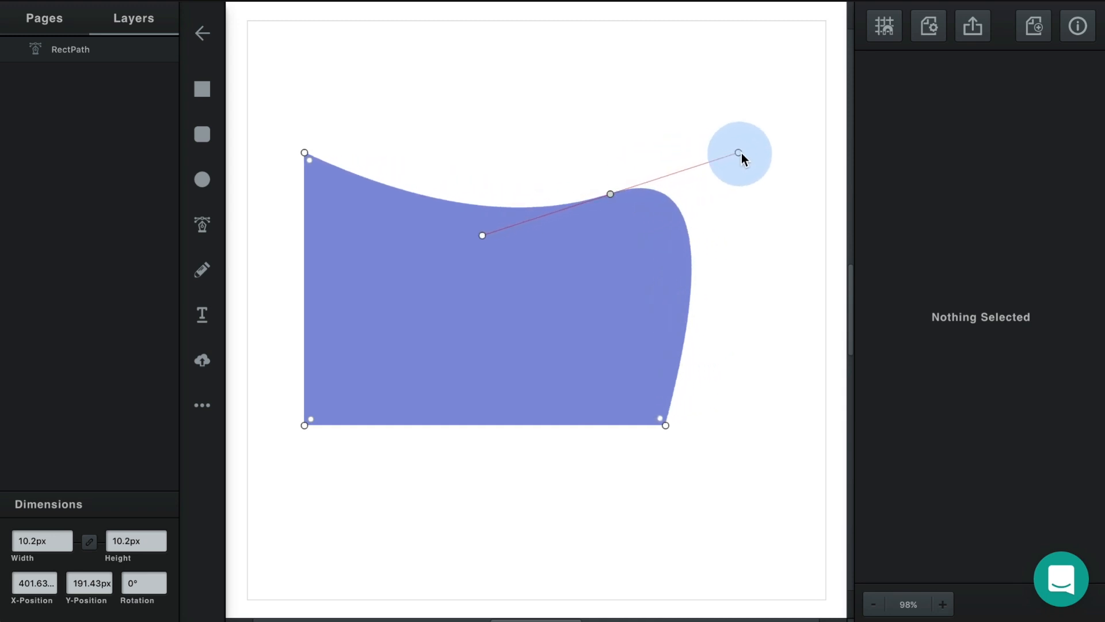
left_click_drag(738, 153, 738, 247)
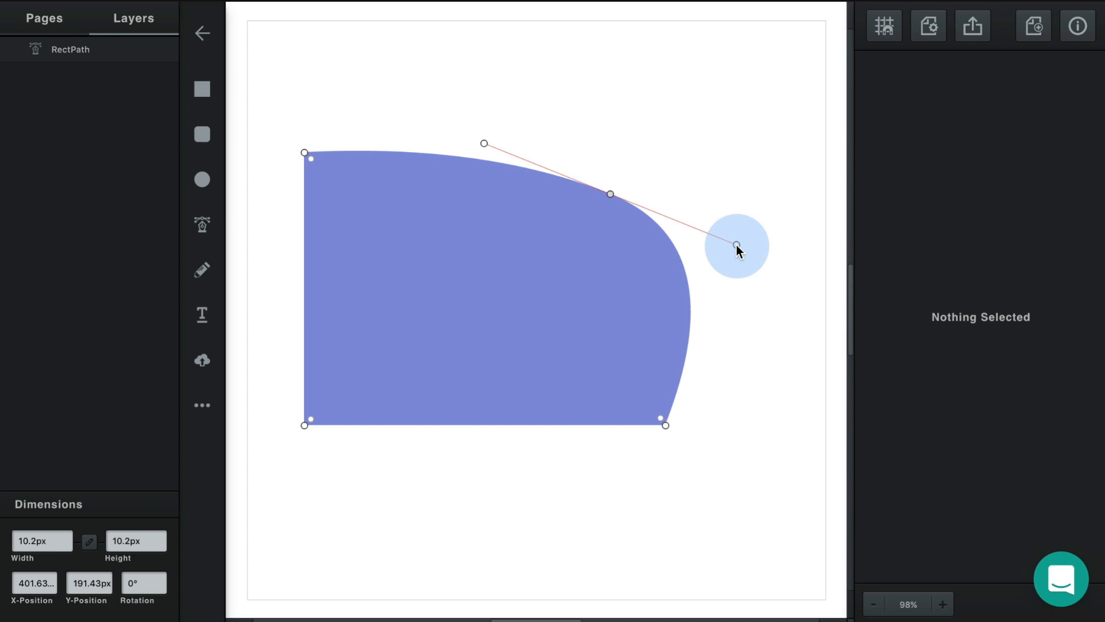
Drag the top-right point's handles independently so the top and right edges curve inward.
left_click_drag(736, 246, 674, 210)
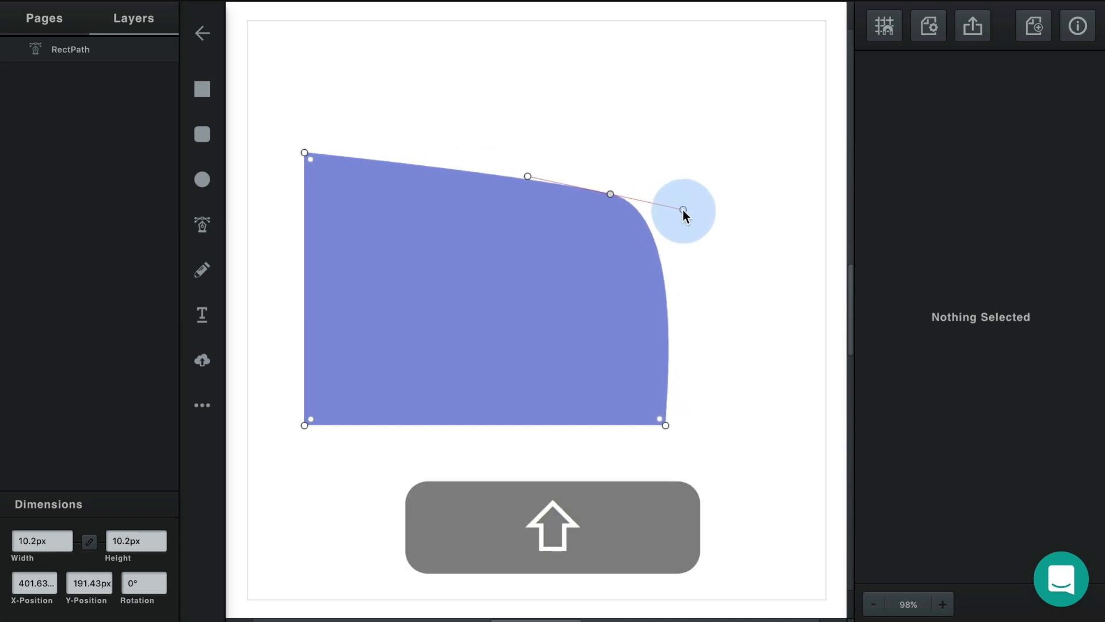
left_click_drag(684, 214, 647, 188)
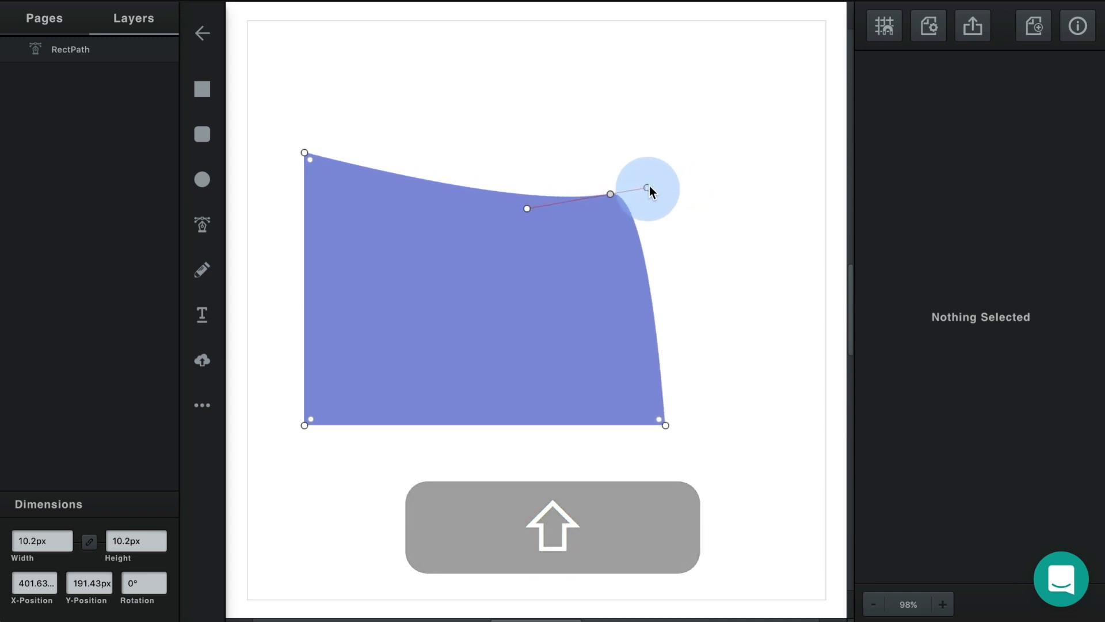
left_click_drag(647, 189, 686, 179)
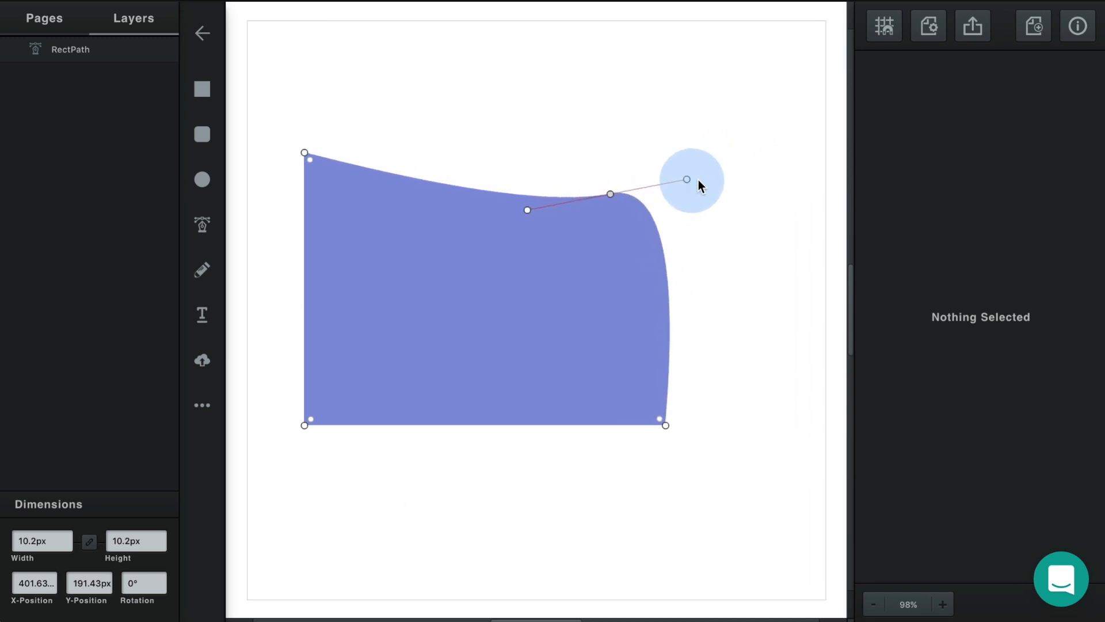
left_click_drag(686, 178, 679, 205)
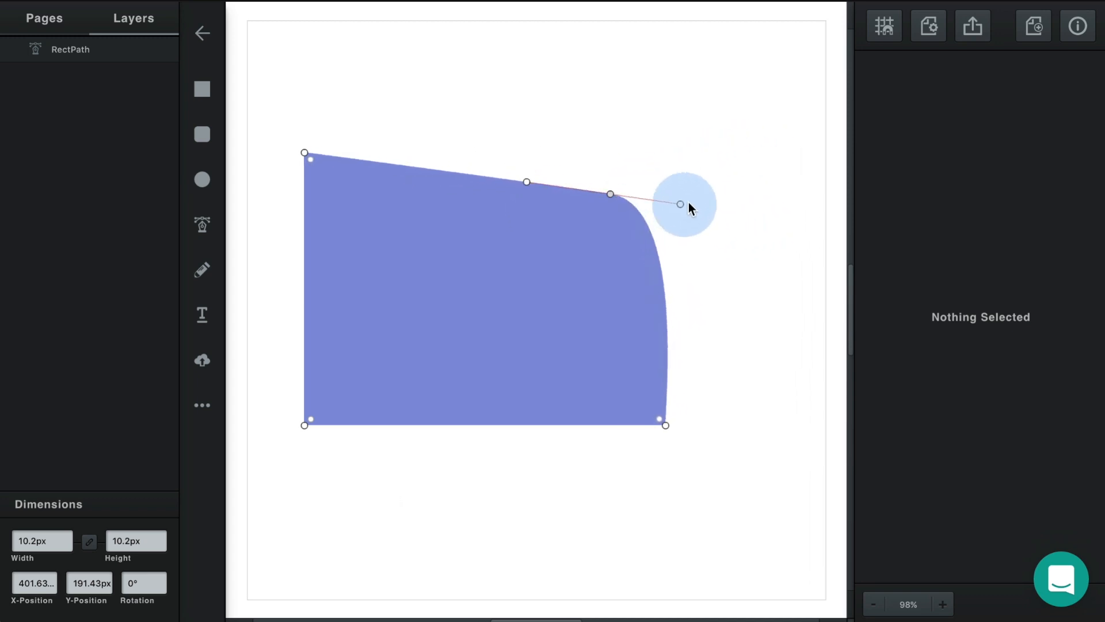
left_click_drag(680, 205, 702, 192)
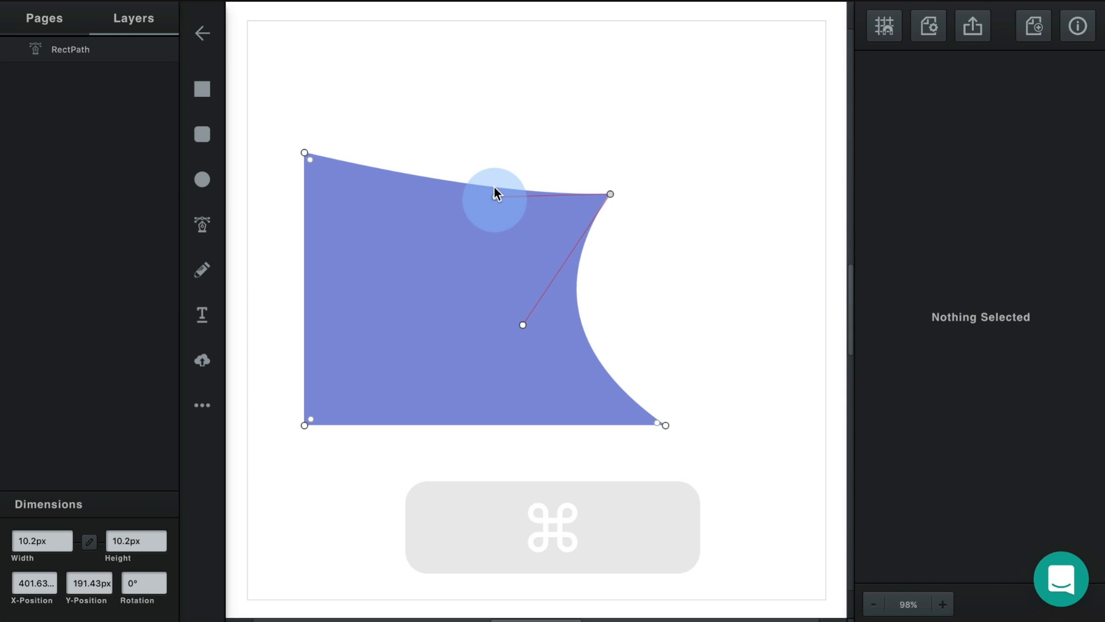
left_click_drag(495, 192, 486, 148)
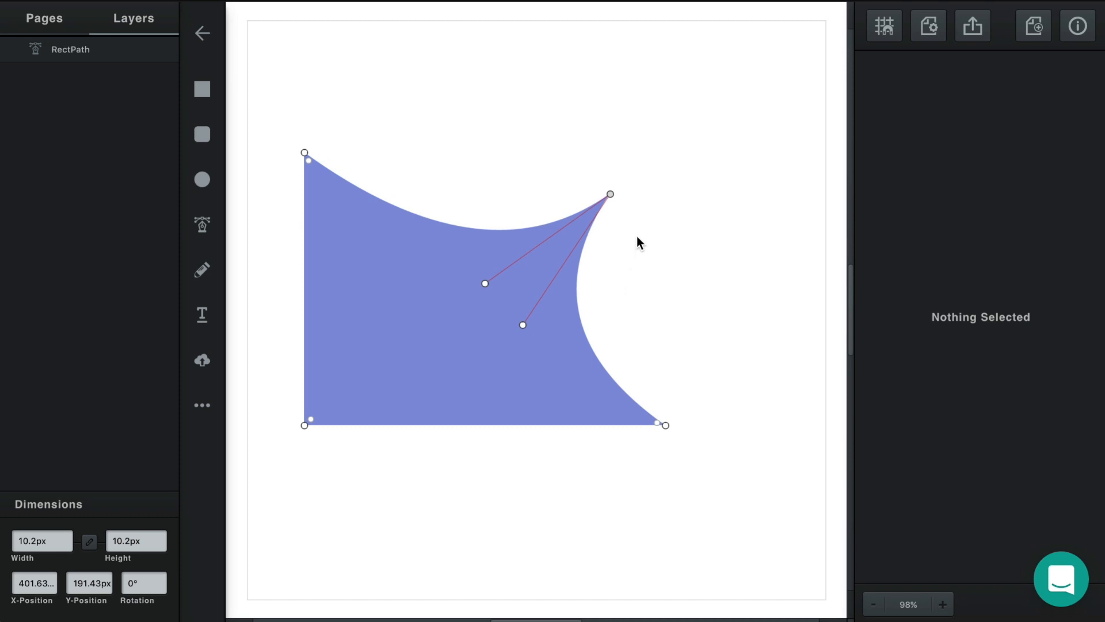
mouse_move(612, 194)
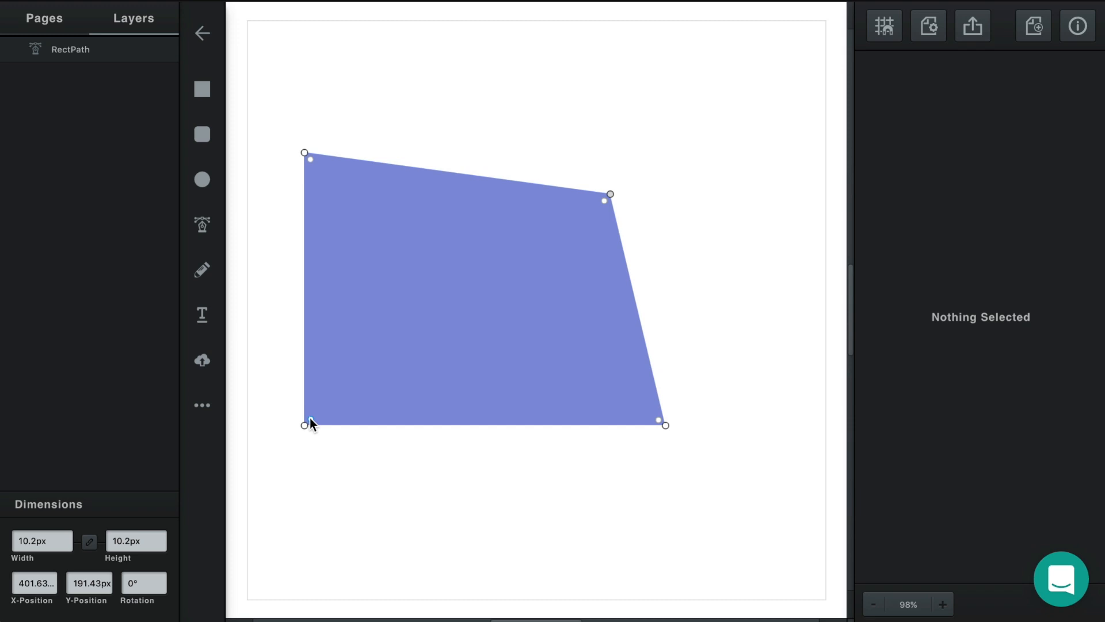
mouse_move(659, 425)
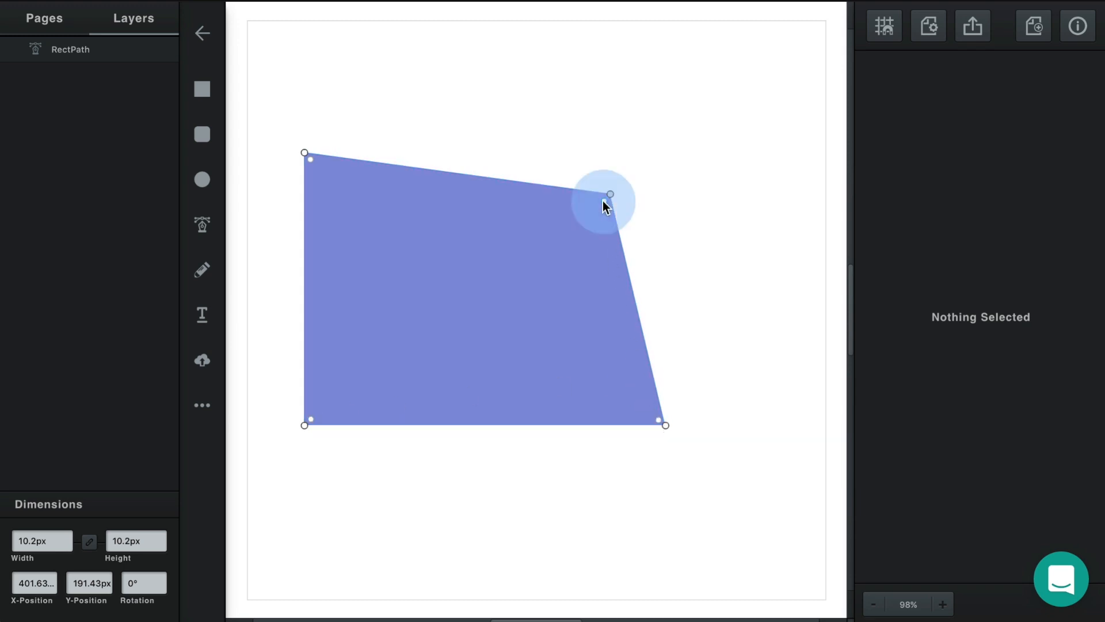
Adjust the top-right corner-radius dot back and forth, leaving a small rounding.
left_click_drag(609, 193, 560, 249)
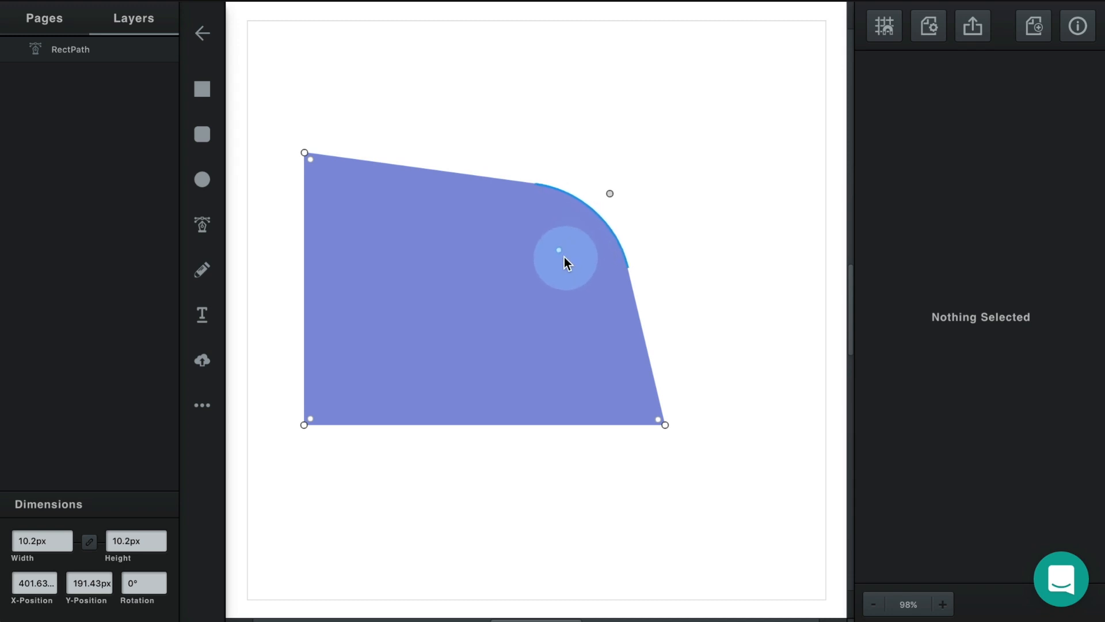
left_click_drag(564, 253, 610, 197)
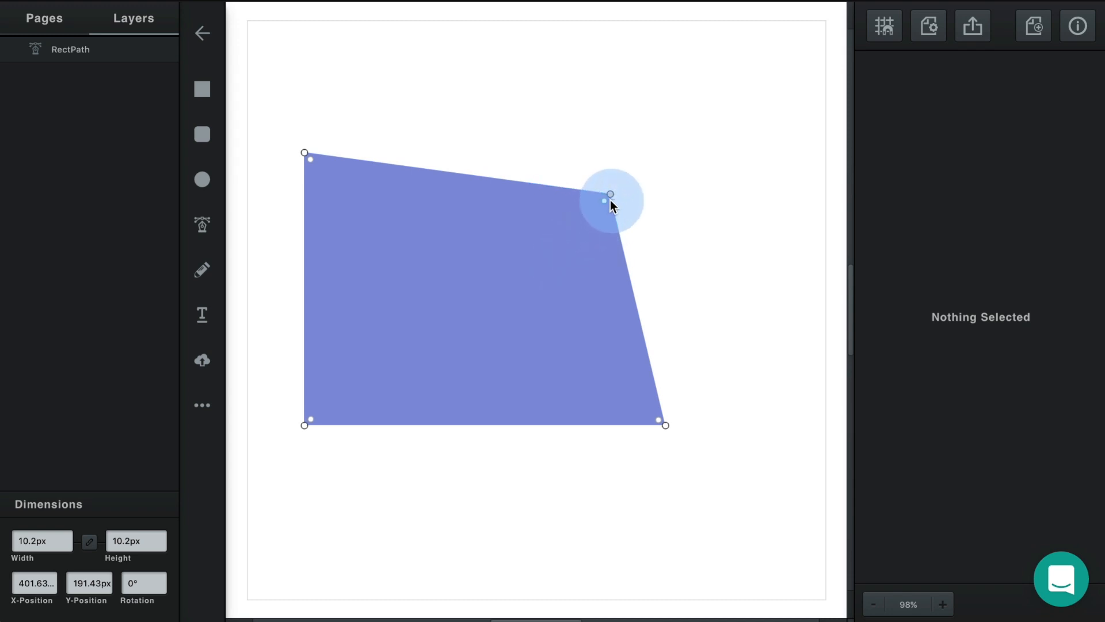
left_click_drag(610, 194, 537, 278)
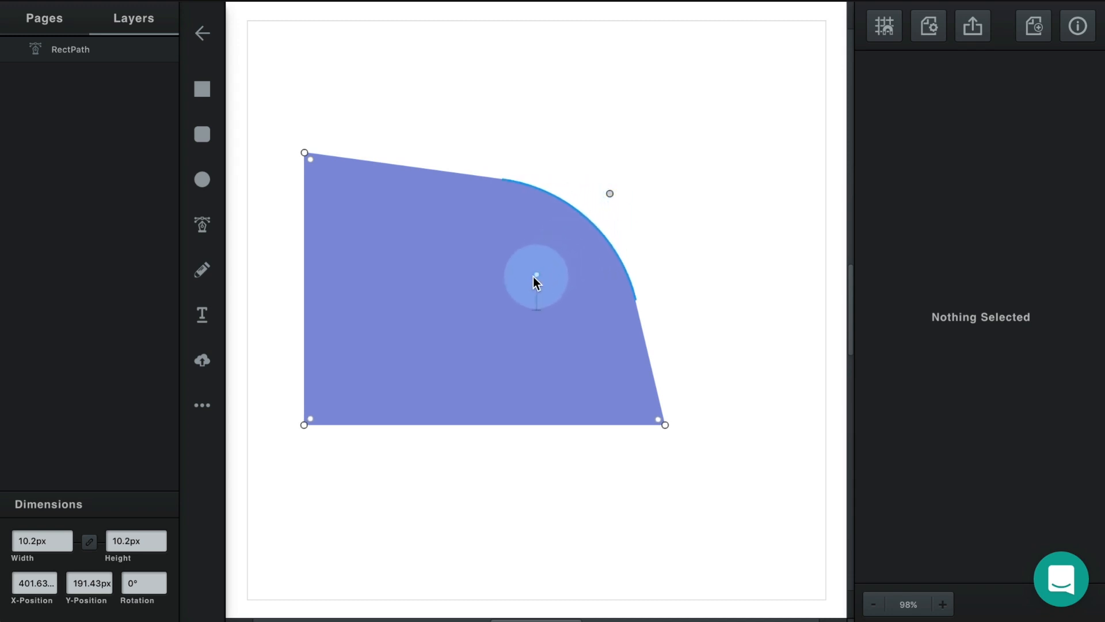
left_click_drag(538, 275, 579, 231)
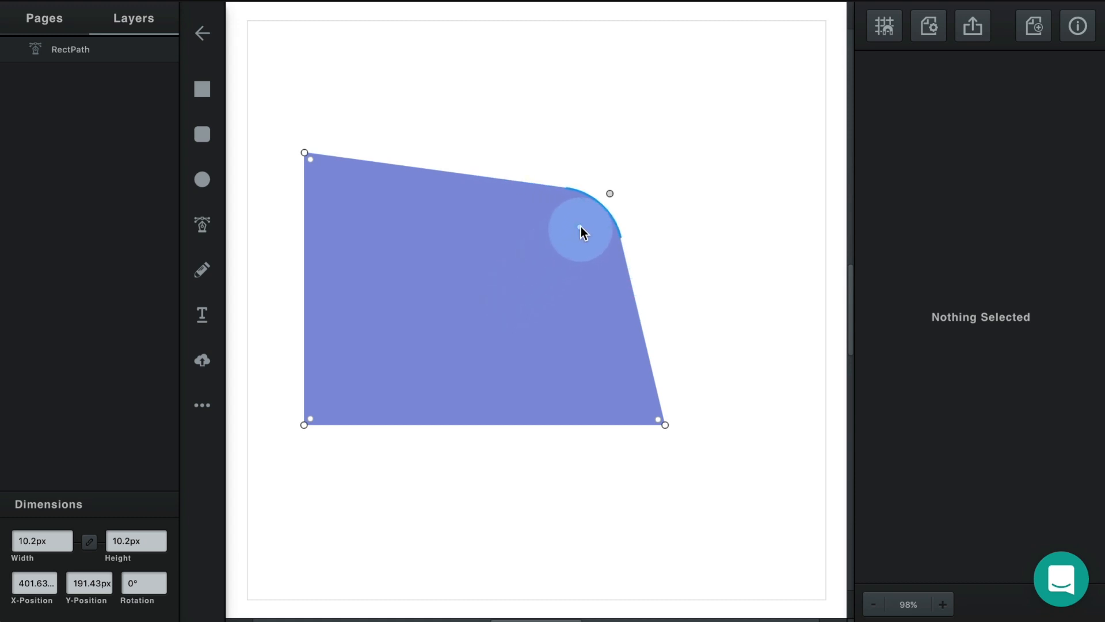
left_click_drag(581, 232, 610, 194)
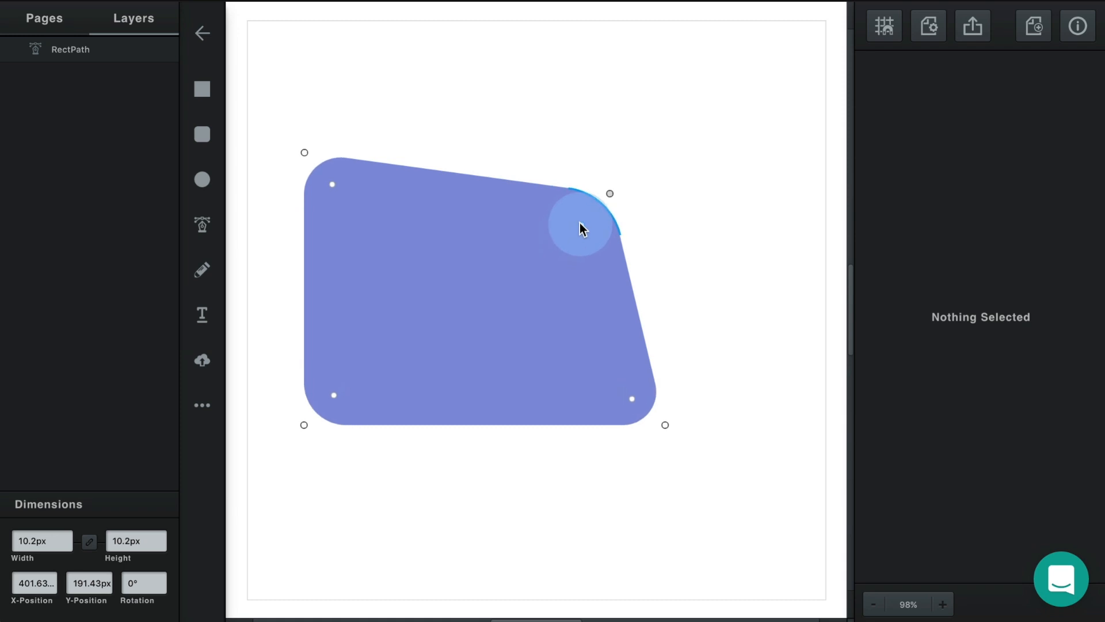
Drag the corner-radius dot so all four corners get a modest even rounding.
left_click_drag(581, 226, 594, 212)
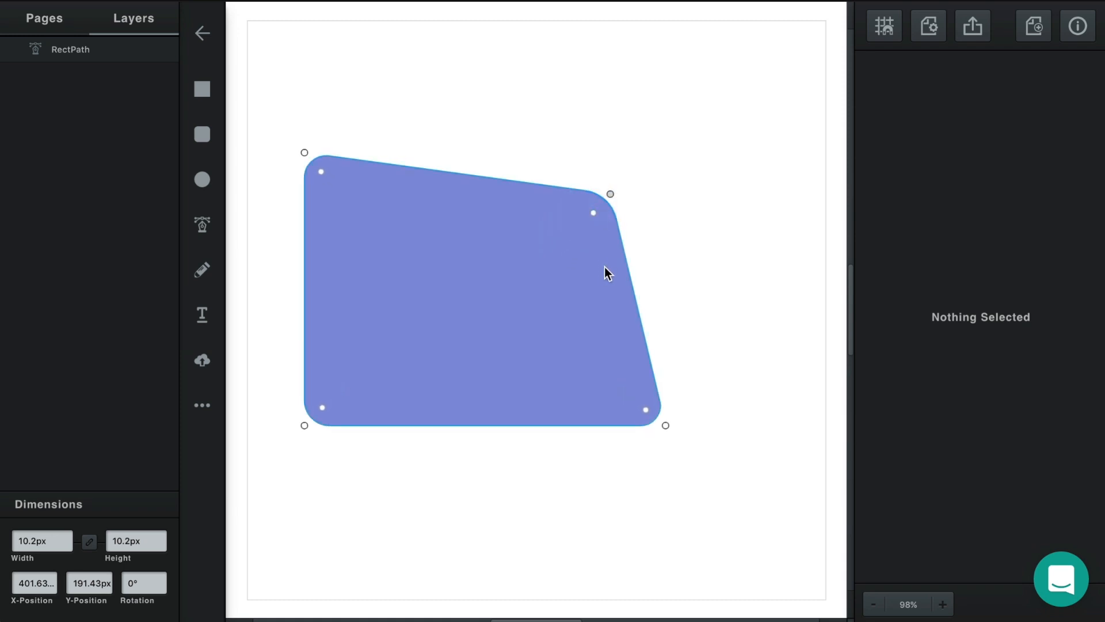